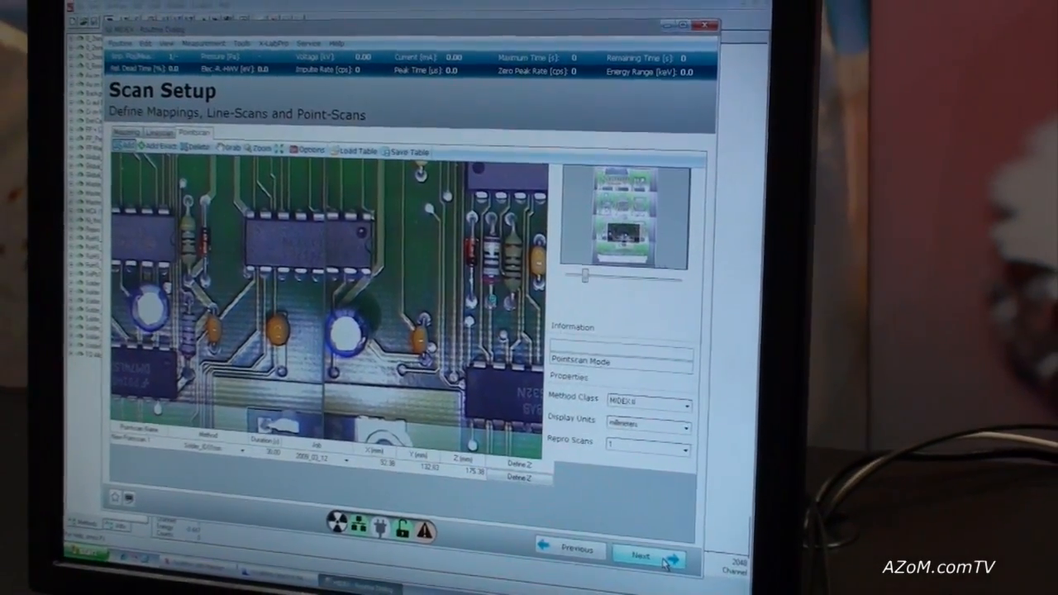
Confirm the scan setup with Advanced evaluation mode and start the point scan showing Sn and Pb peaks.
{"action": "left_click", "coordinate": [650, 555]}
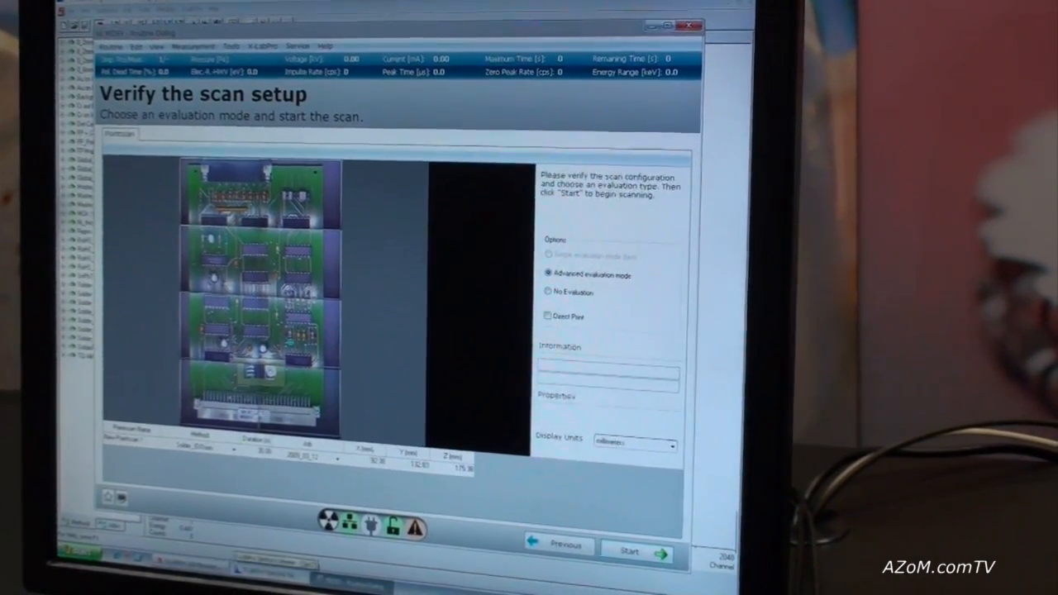
{"action": "left_click", "coordinate": [636, 552]}
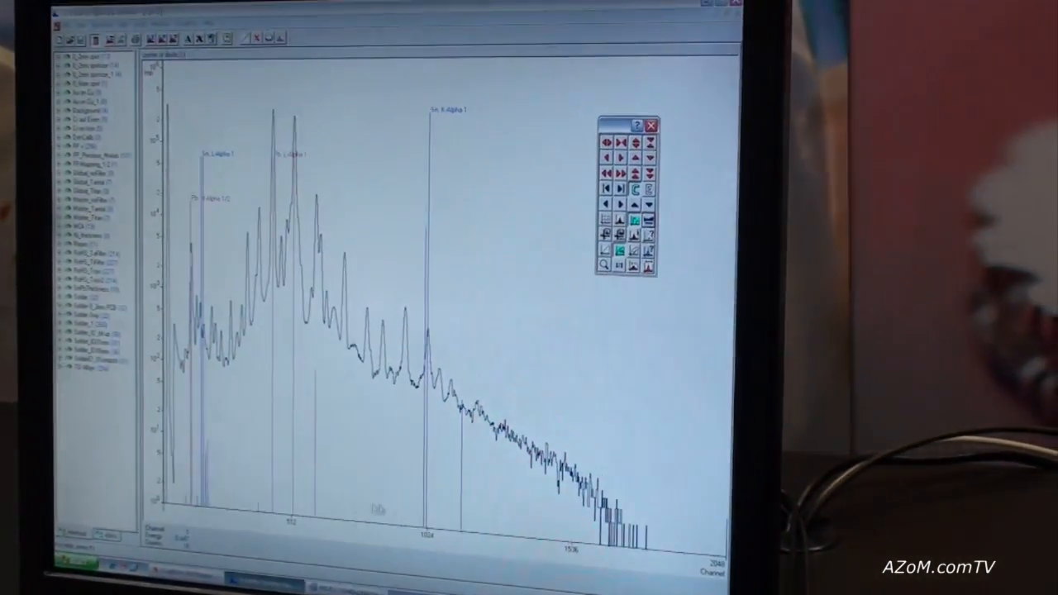